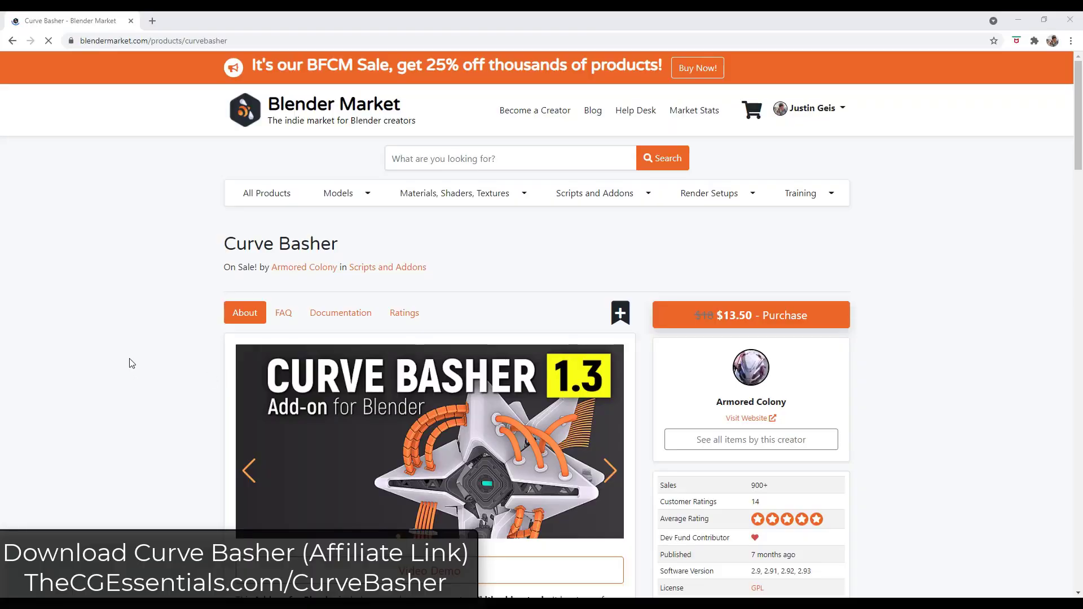
{"action": "mouse_move", "coordinate": [139, 359]}
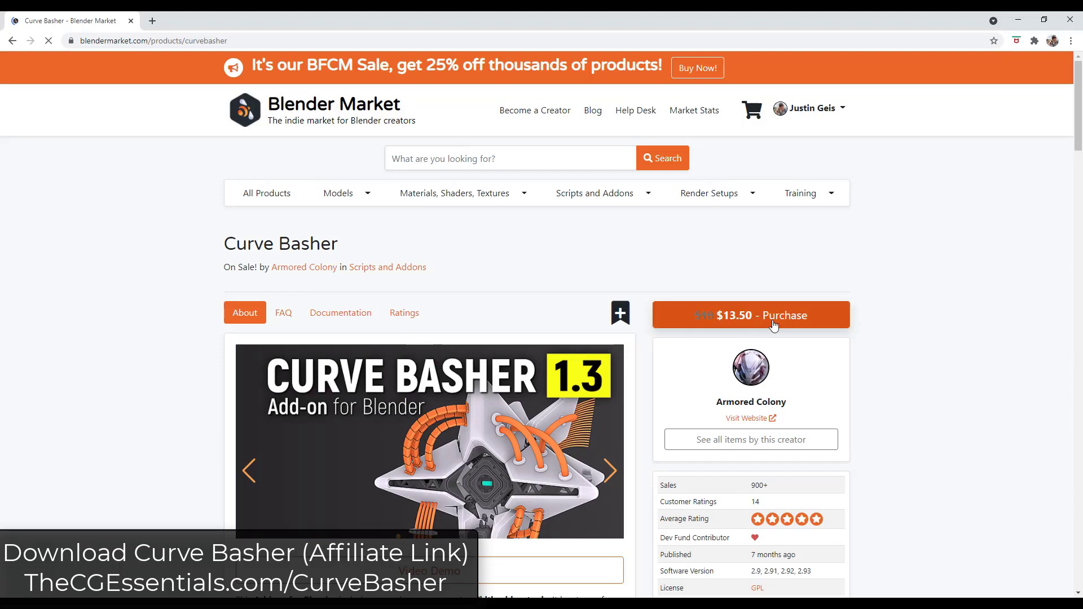
Step: Scroll down the Mech Drone page to its 3D viewer and orbit the drone to another angle
{"action": "scroll", "scroll_direction": "down", "scroll_amount": 3}
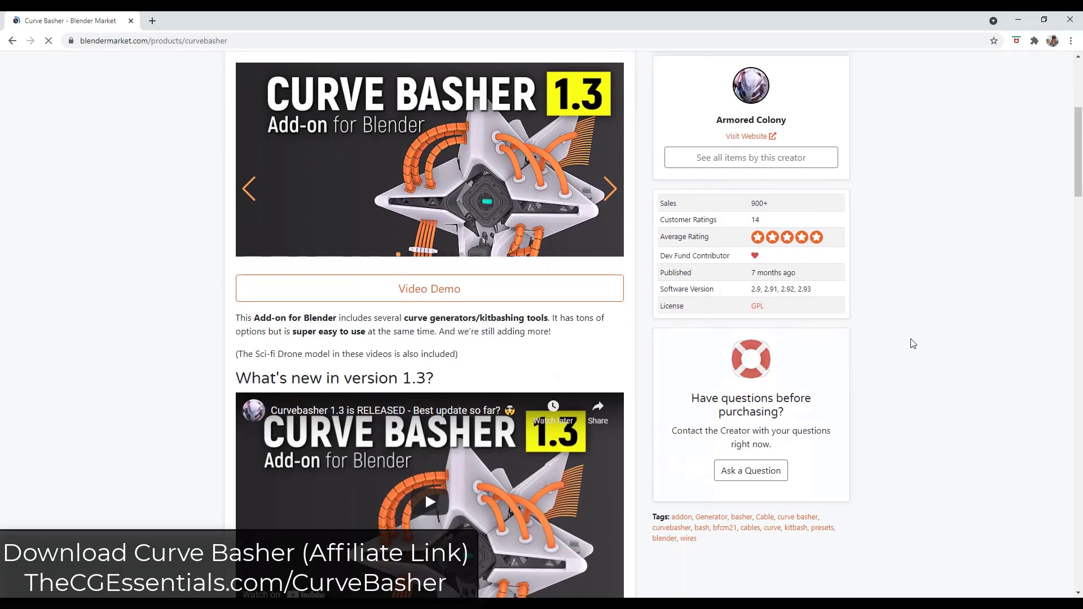
{"action": "scroll", "scroll_direction": "down", "scroll_amount": 3}
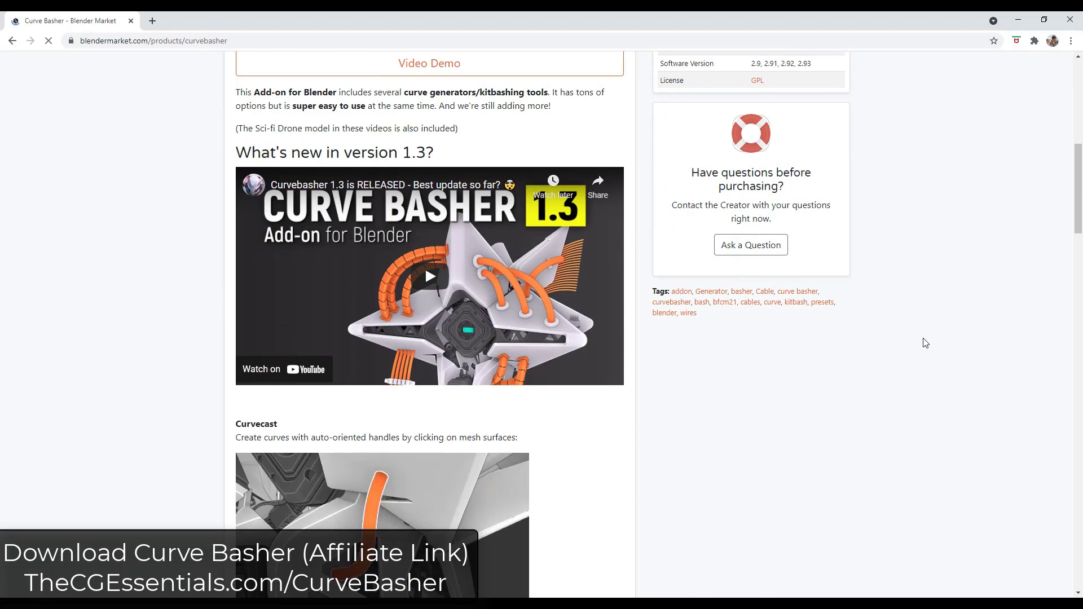
{"action": "scroll", "scroll_direction": "down", "scroll_amount": 3}
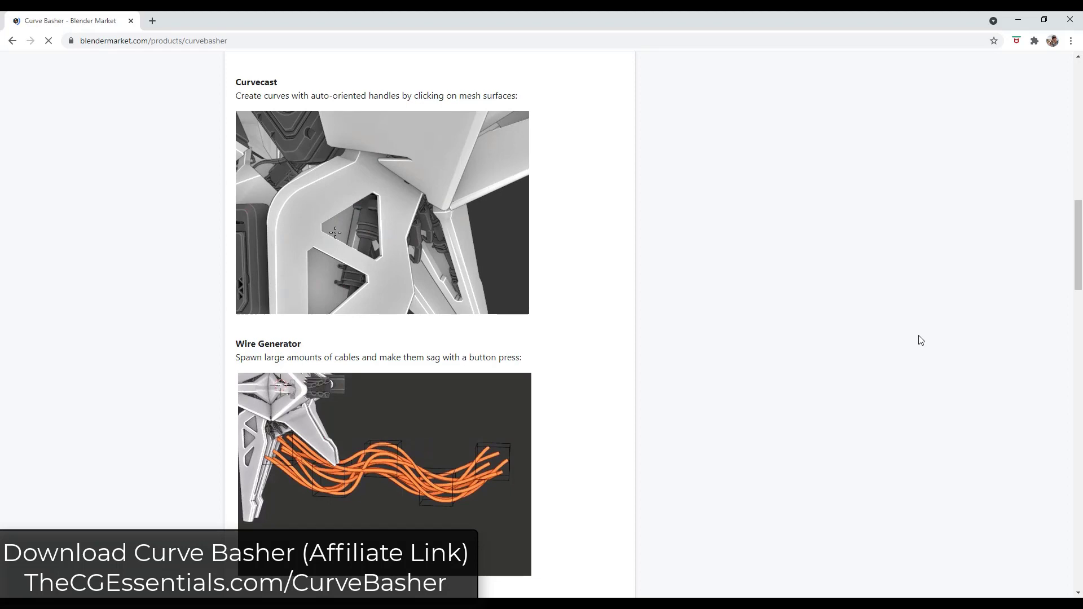
{"action": "scroll", "scroll_direction": "down", "scroll_amount": 3}
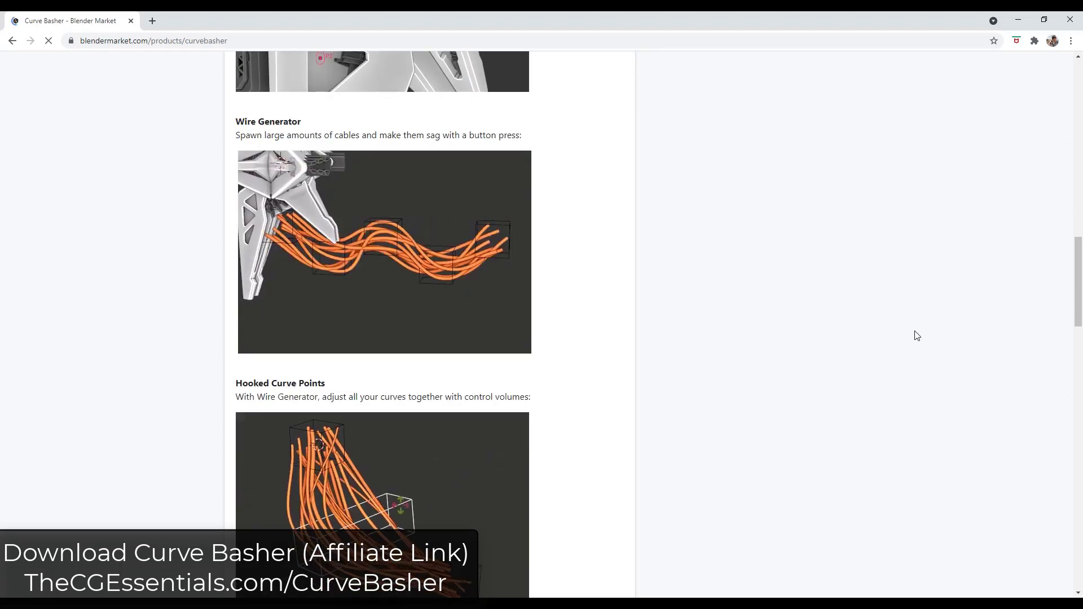
{"action": "scroll", "scroll_direction": "down", "scroll_amount": 3}
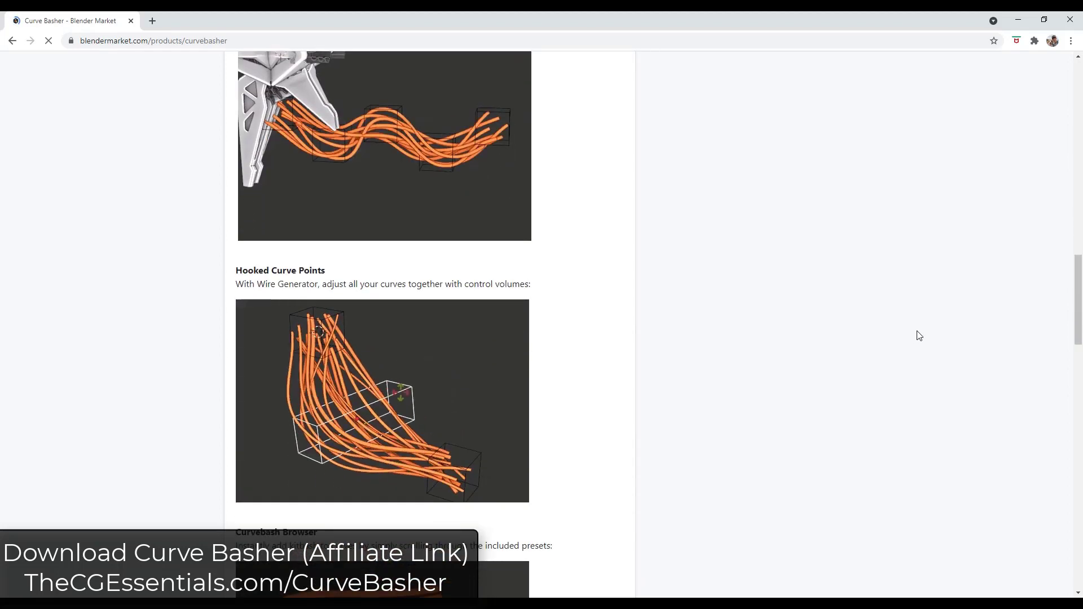
{"action": "scroll", "scroll_direction": "down", "scroll_amount": 3}
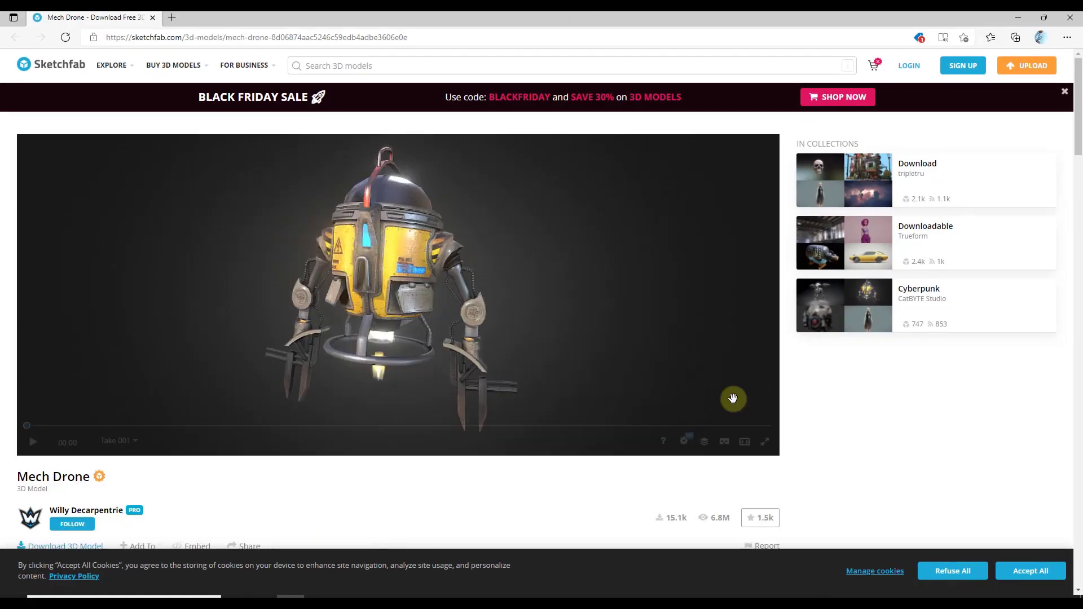
{"action": "scroll", "scroll_direction": "down", "scroll_amount": 3}
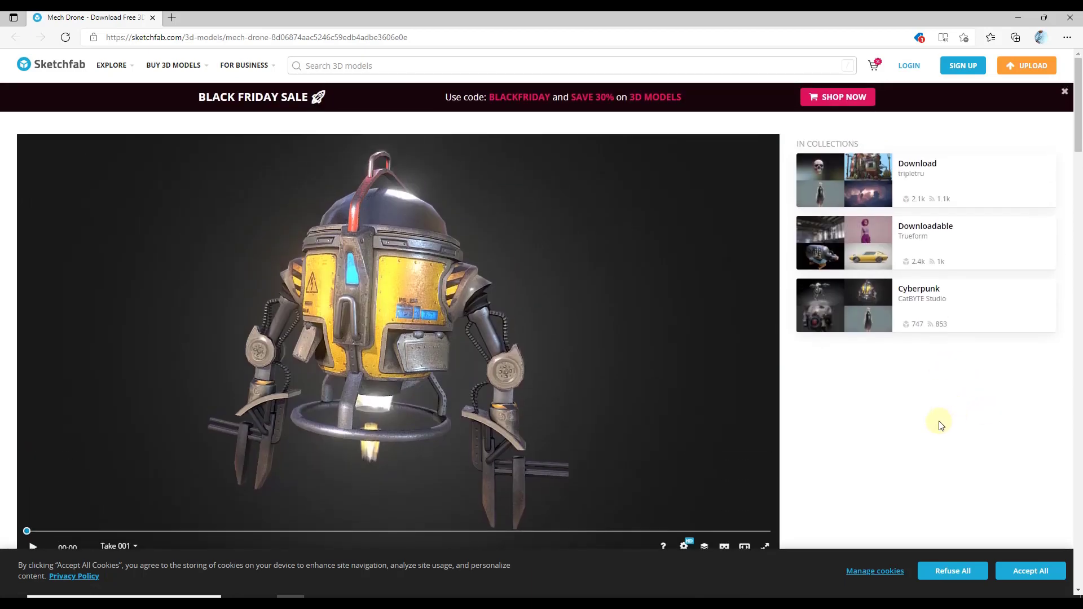
{"action": "mouse_move", "coordinate": [589, 371]}
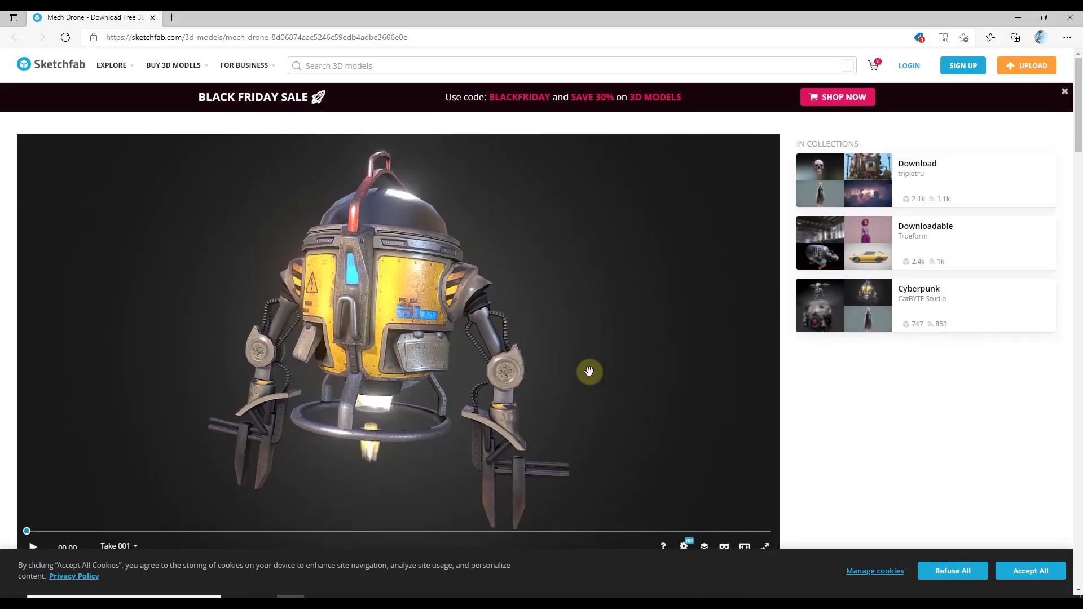
{"action": "left_click_drag", "start_coordinate": [589, 372], "coordinate": [547, 374]}
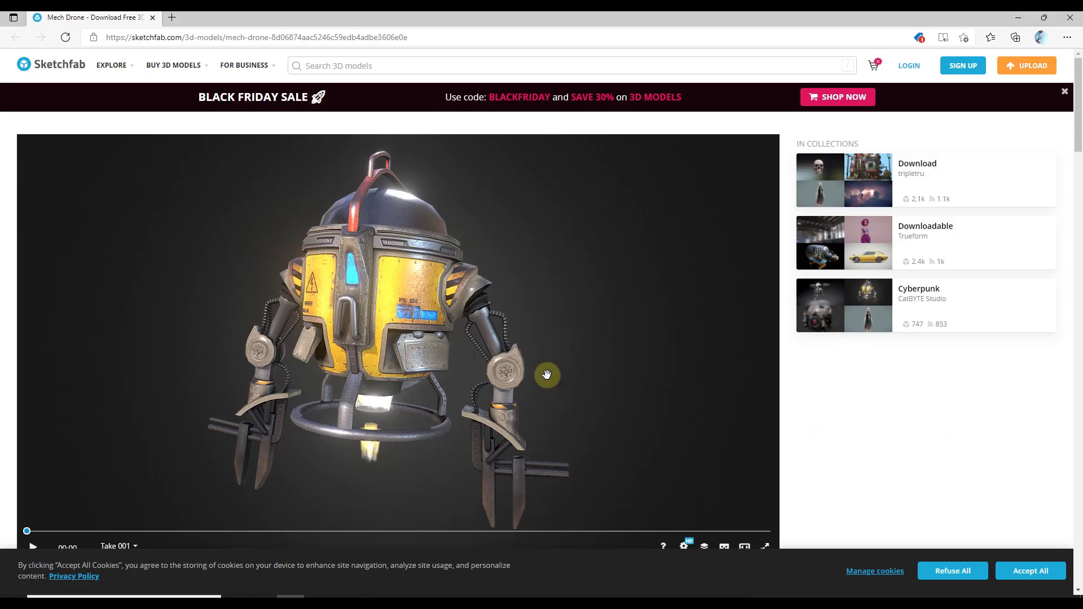
{"action": "mouse_move", "coordinate": [559, 389]}
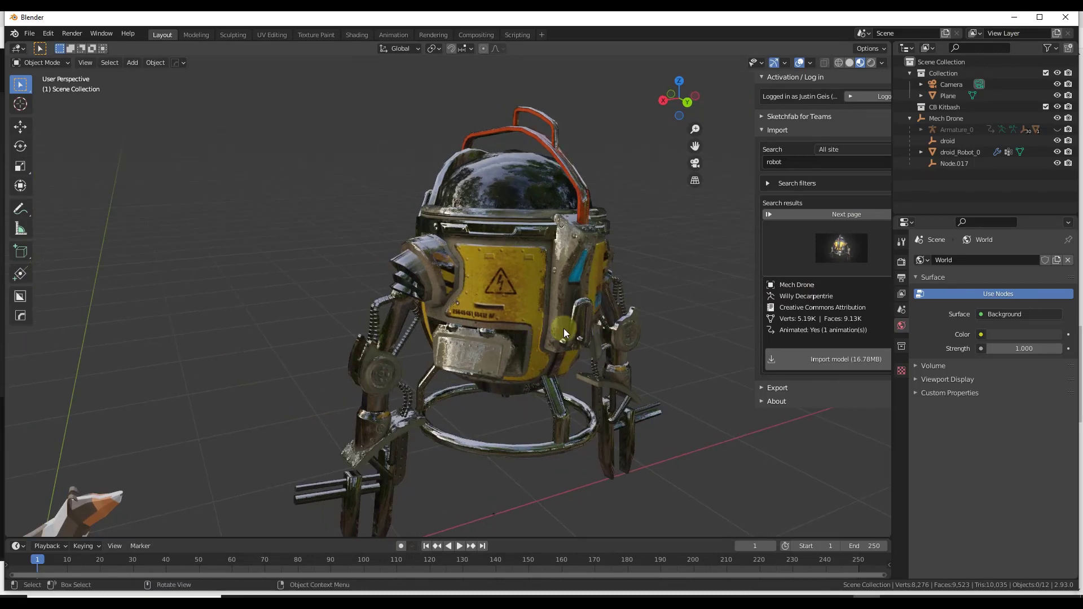
Step: Reach Edit > Preferences and scroll the Curve Basher add-on entry down to its Keymaps section
{"action": "left_click", "coordinate": [48, 33]}
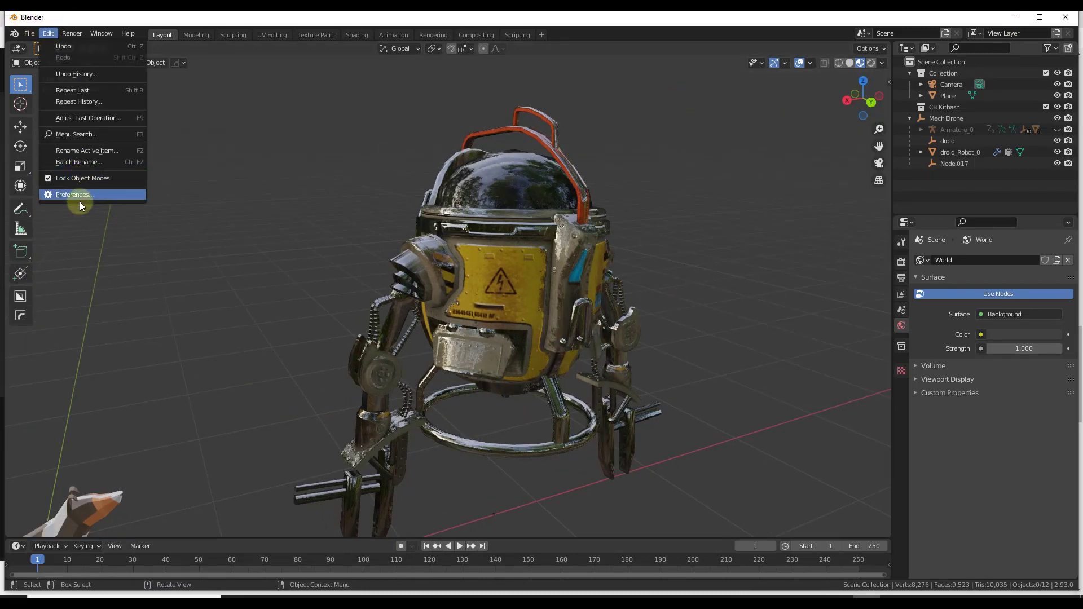
{"action": "left_click", "coordinate": [75, 195]}
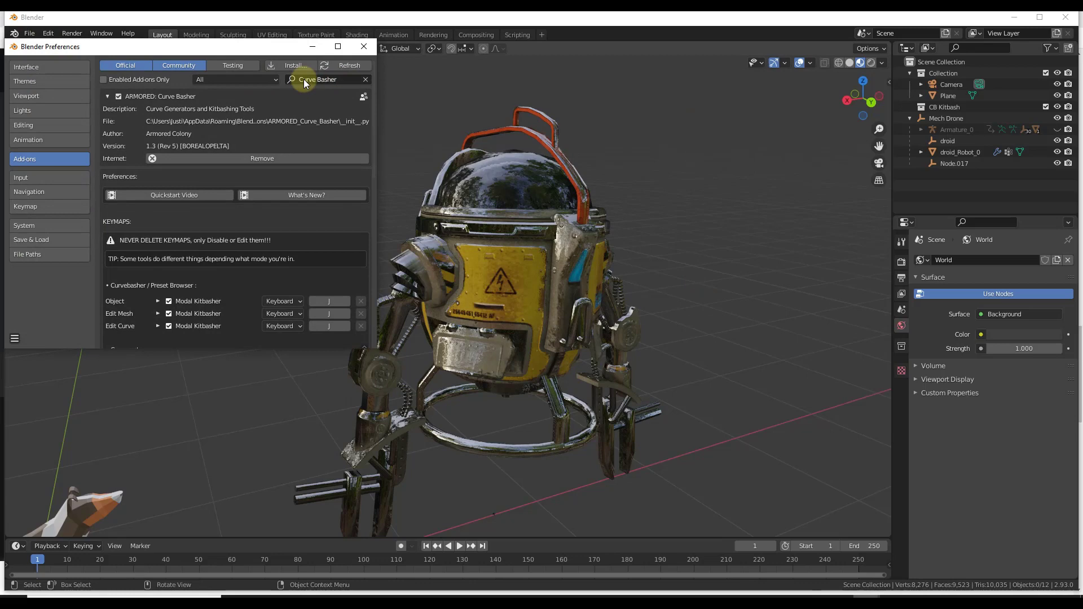
{"action": "mouse_move", "coordinate": [200, 171]}
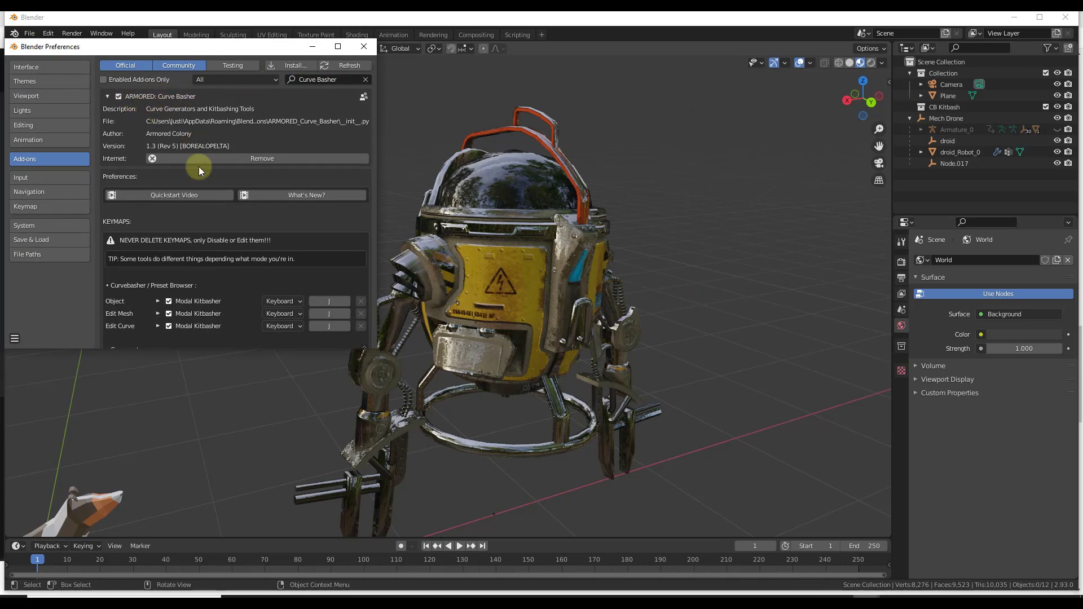
{"action": "scroll", "scroll_direction": "down", "scroll_amount": 3}
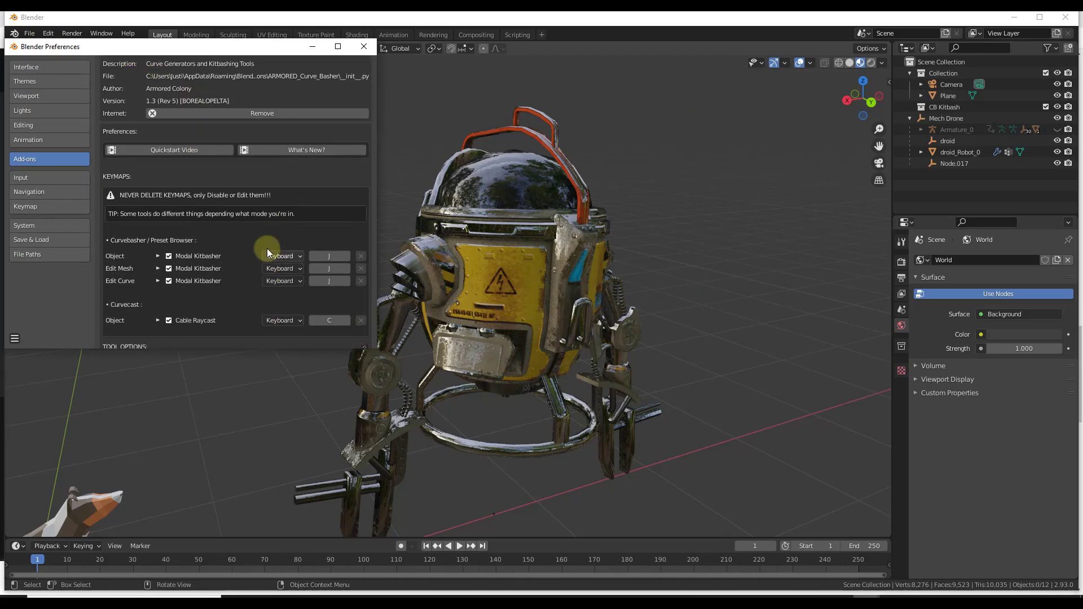
{"action": "mouse_move", "coordinate": [341, 299]}
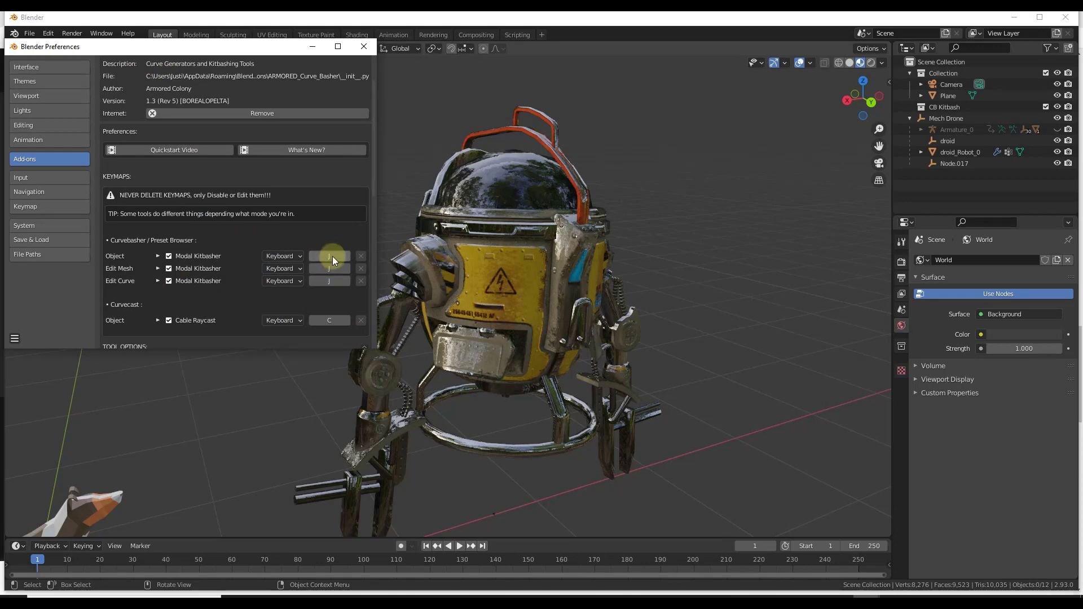
{"action": "mouse_move", "coordinate": [337, 277]}
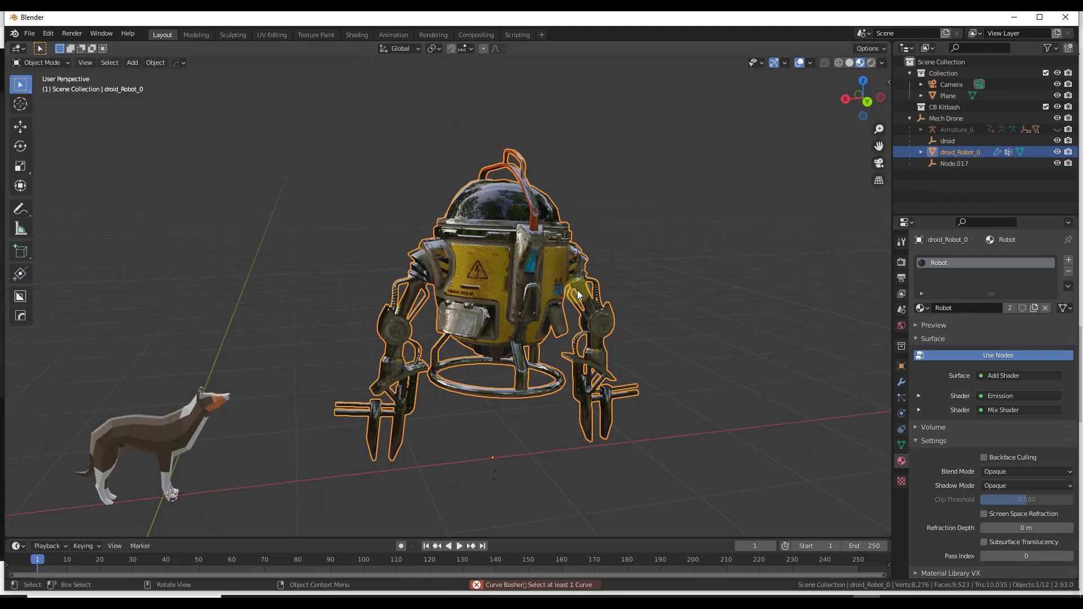
{"action": "mouse_move", "coordinate": [779, 292]}
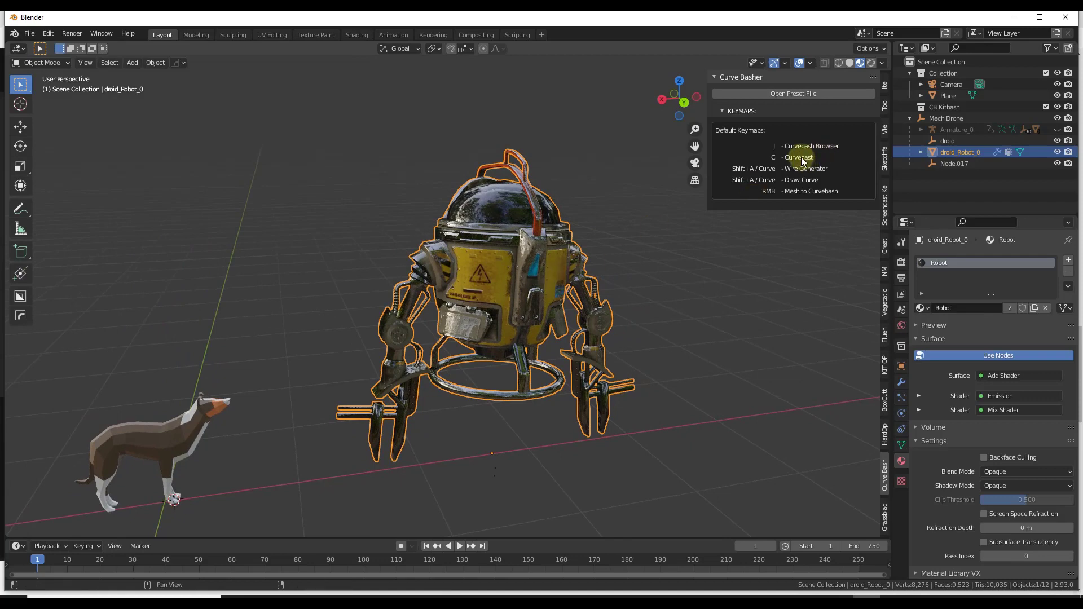
{"action": "mouse_move", "coordinate": [482, 276]}
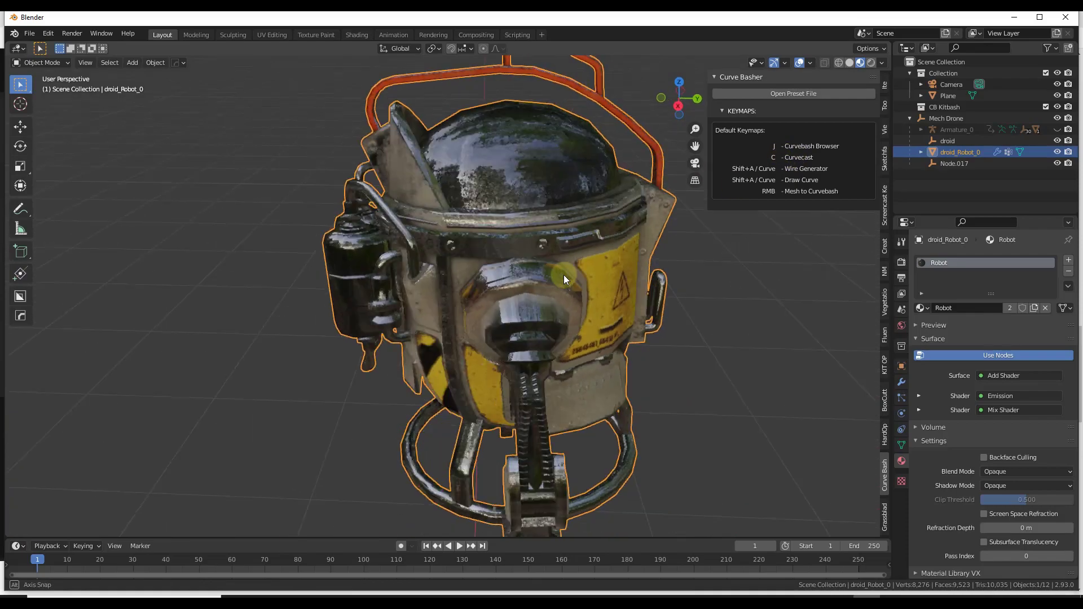
Step: Orbit to the droid's front, then lower the cable's Adaptive Strength to 0.51 and Radius to 0.016
{"action": "left_click_drag", "start_coordinate": [564, 280], "coordinate": [568, 261]}
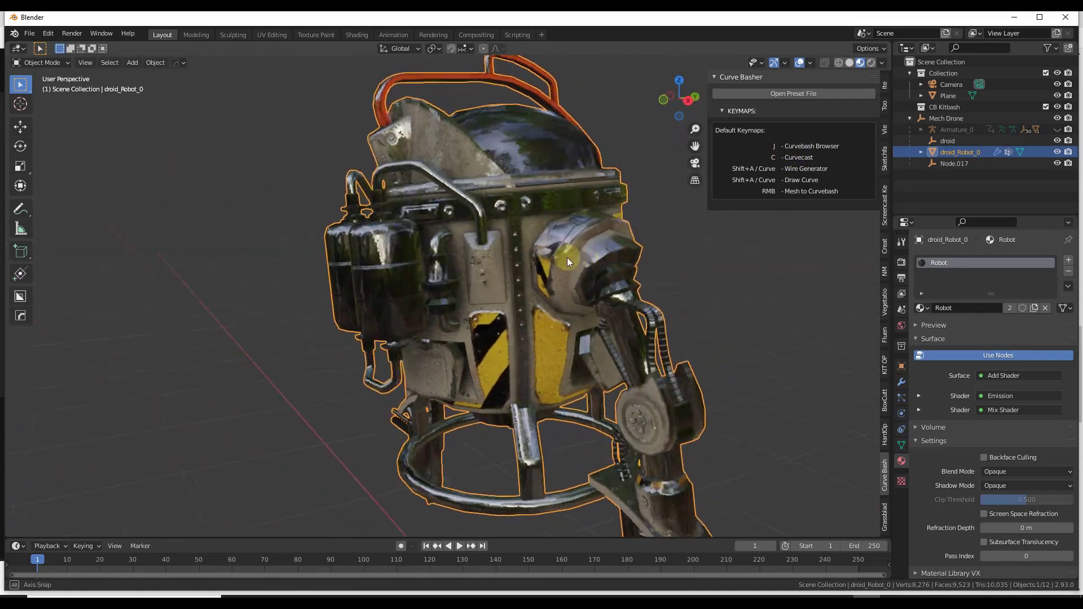
{"action": "left_click_drag", "start_coordinate": [566, 263], "coordinate": [459, 271]}
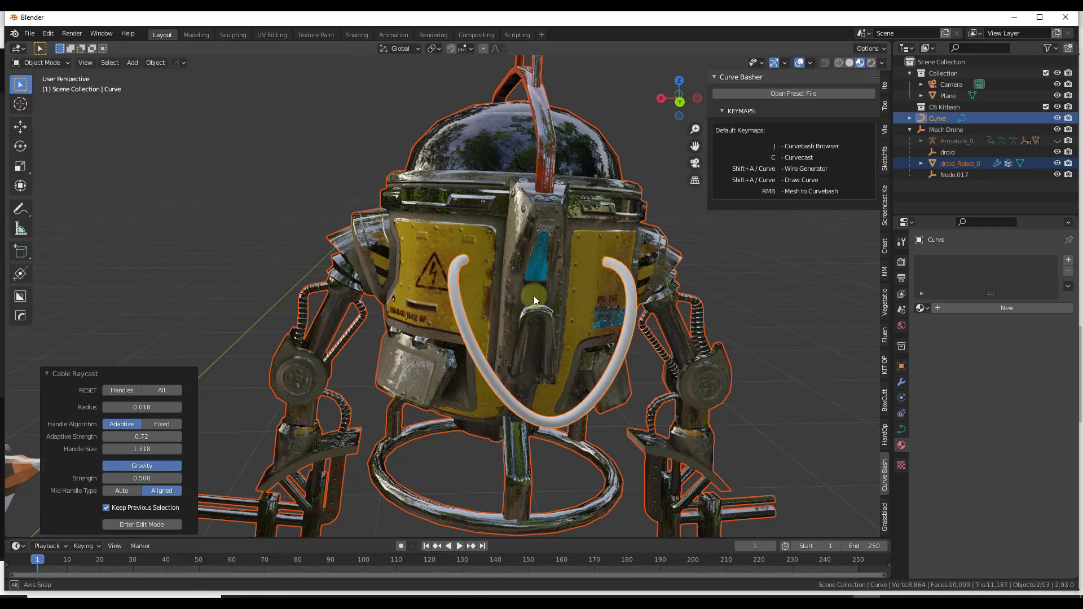
{"action": "left_click_drag", "start_coordinate": [535, 301], "coordinate": [497, 355]}
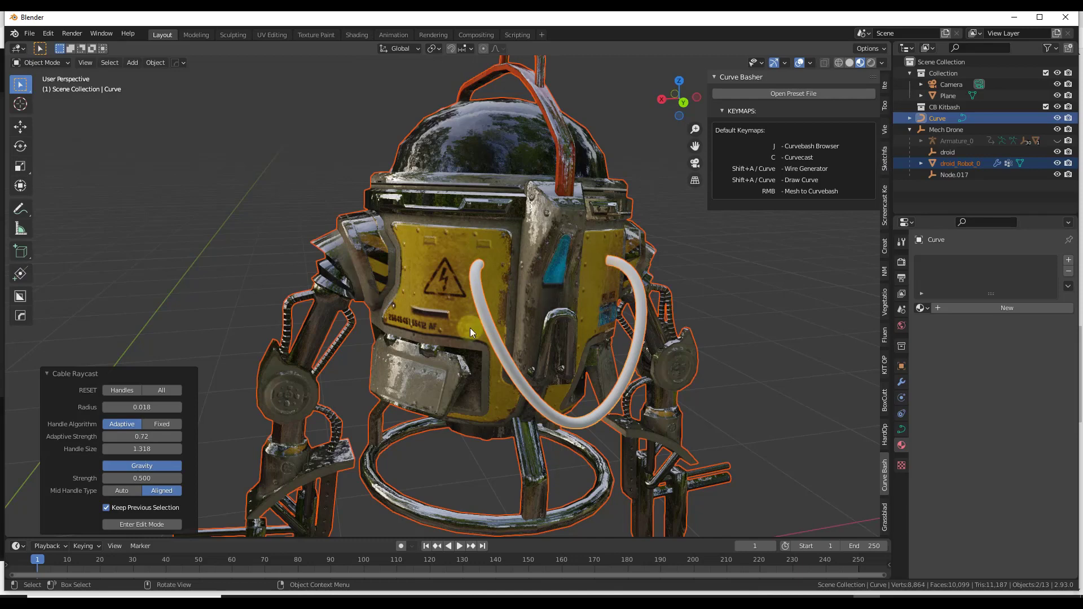
{"action": "left_click_drag", "start_coordinate": [159, 436], "coordinate": [121, 436]}
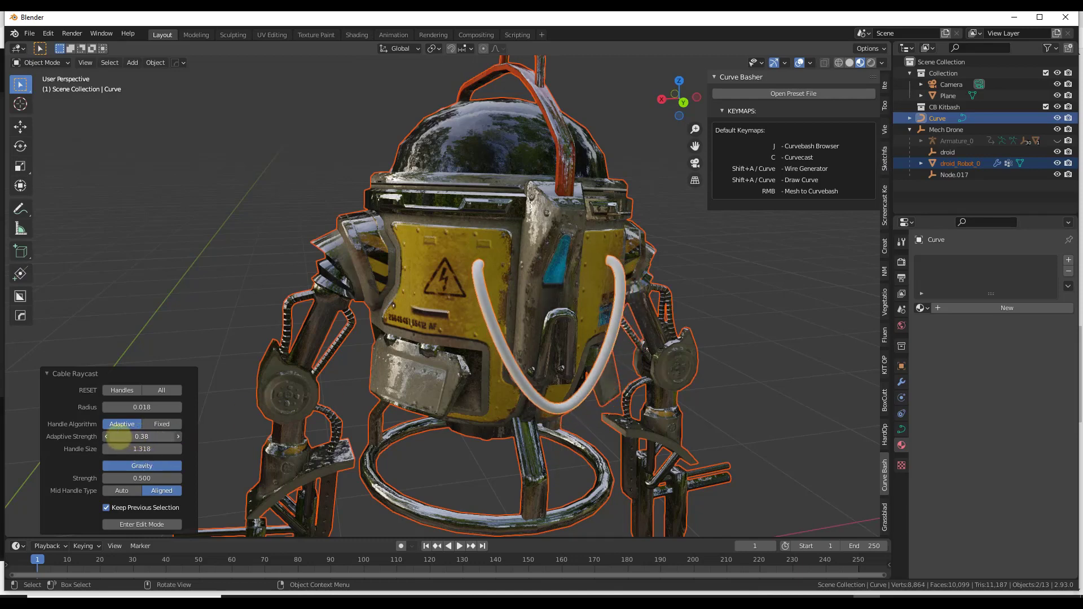
{"action": "left_click_drag", "start_coordinate": [141, 436], "coordinate": [160, 449]}
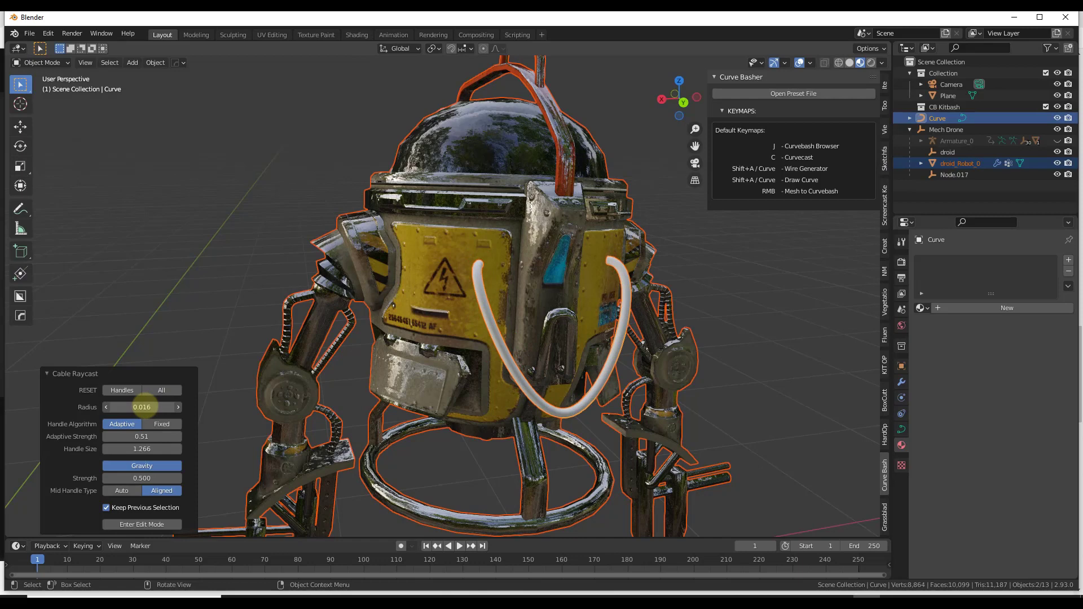
{"action": "mouse_move", "coordinate": [141, 407]}
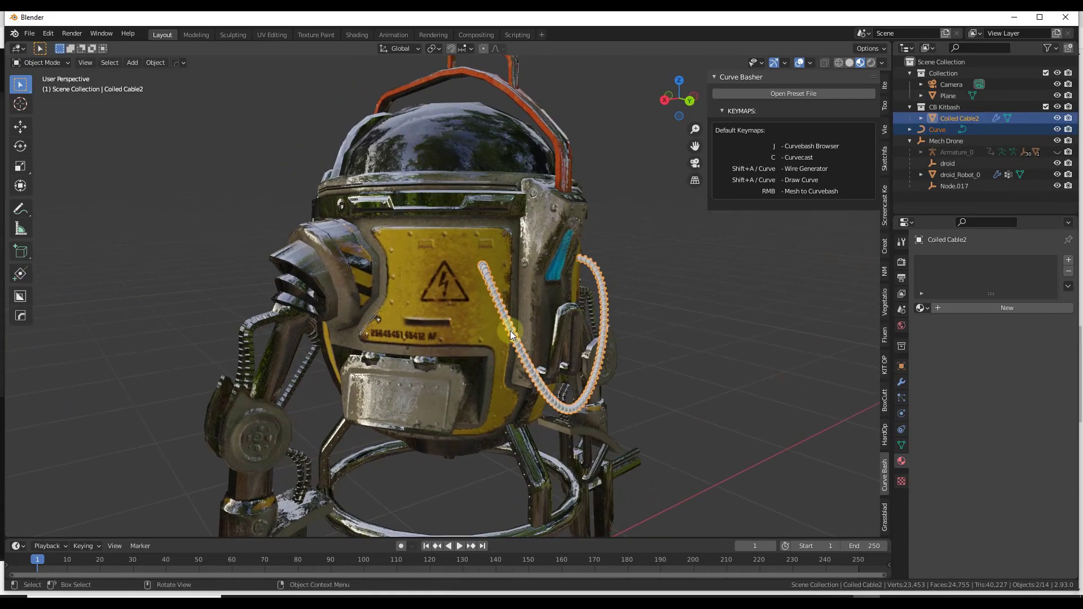
Step: Assign the existing Robot material to Coiled Cable2 and orbit around to inspect it on the droid
{"action": "left_click", "coordinate": [923, 308]}
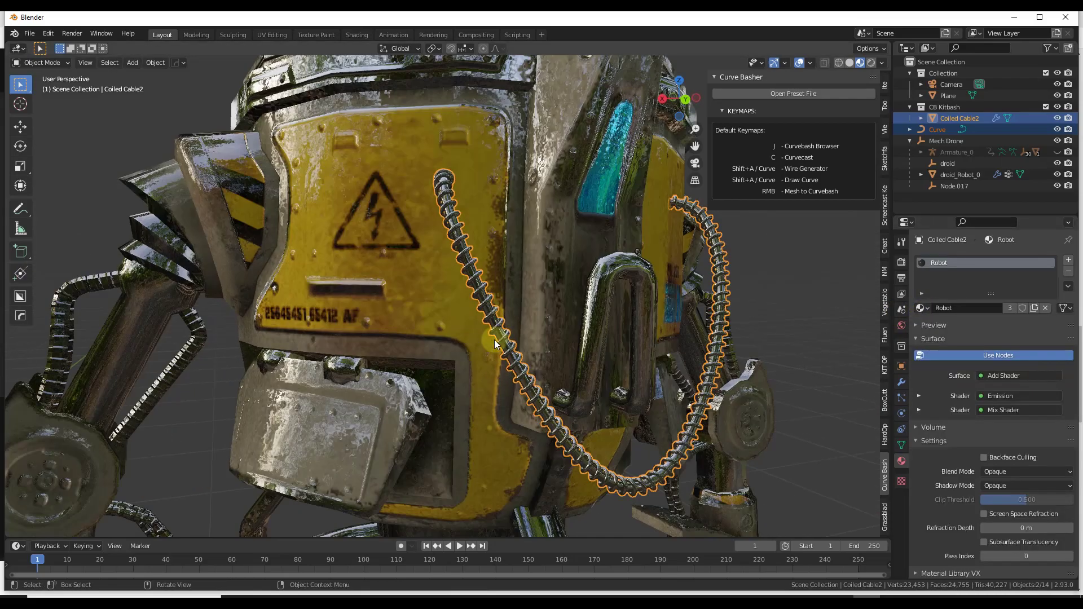
{"action": "left_click_drag", "start_coordinate": [494, 344], "coordinate": [504, 314]}
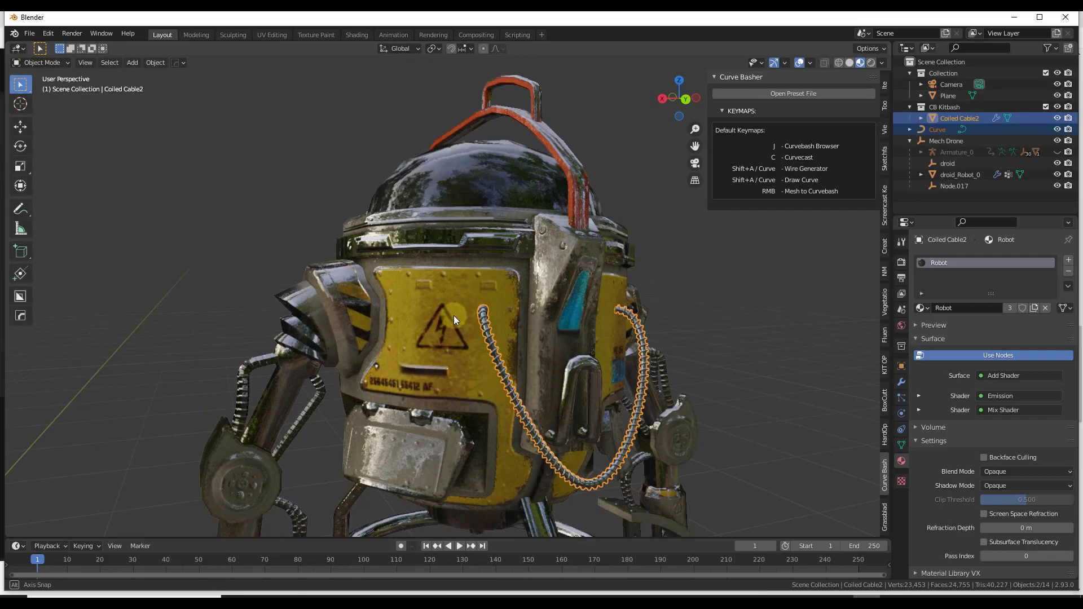
{"action": "left_click_drag", "start_coordinate": [456, 320], "coordinate": [404, 317]}
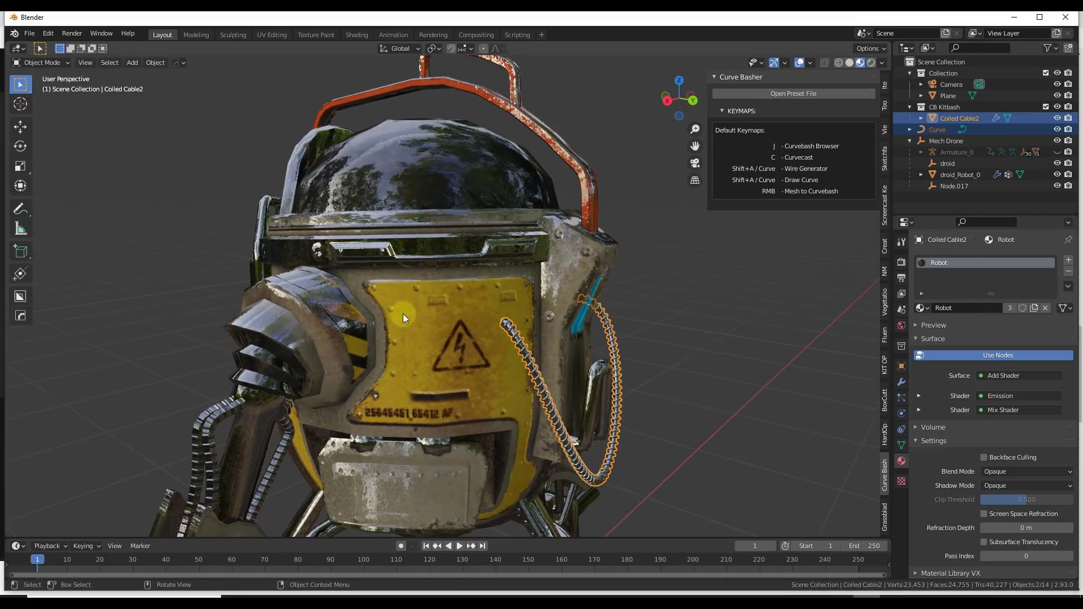
{"action": "left_click_drag", "start_coordinate": [404, 318], "coordinate": [449, 270]}
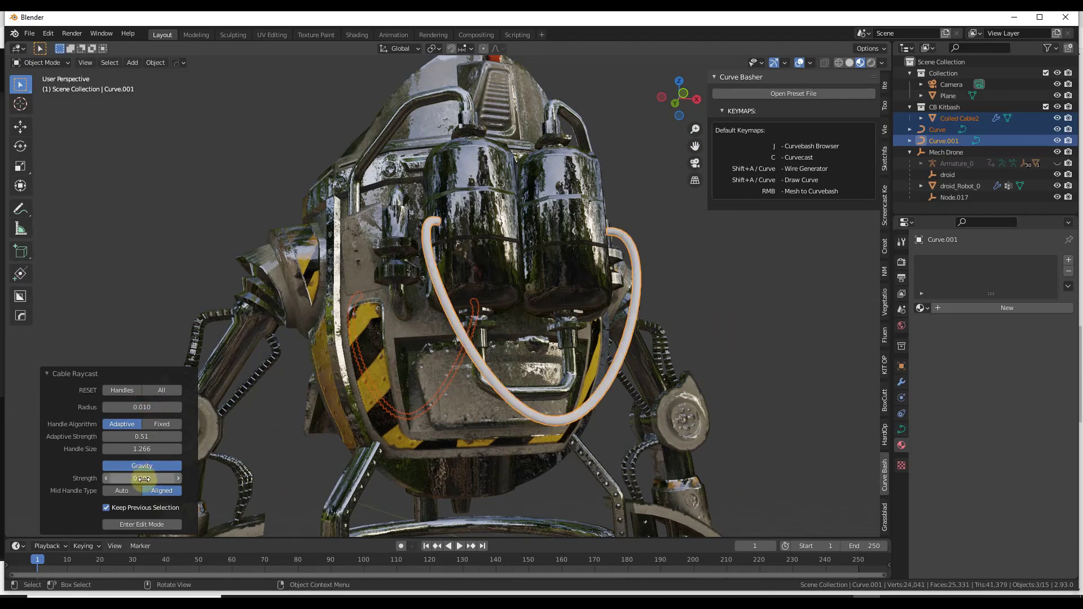
Step: Set the back cable's Gravity Strength to 0 and reduce its adaptive strength so the loop hugs the tanks
{"action": "left_click_drag", "start_coordinate": [141, 478], "coordinate": [159, 478]}
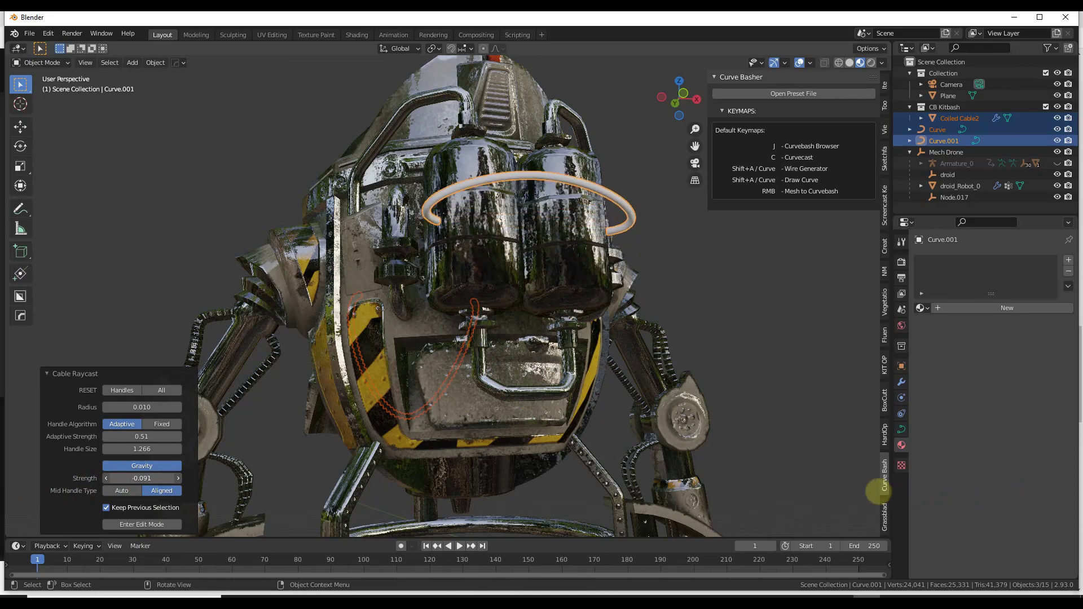
{"action": "left_click", "coordinate": [142, 479]}
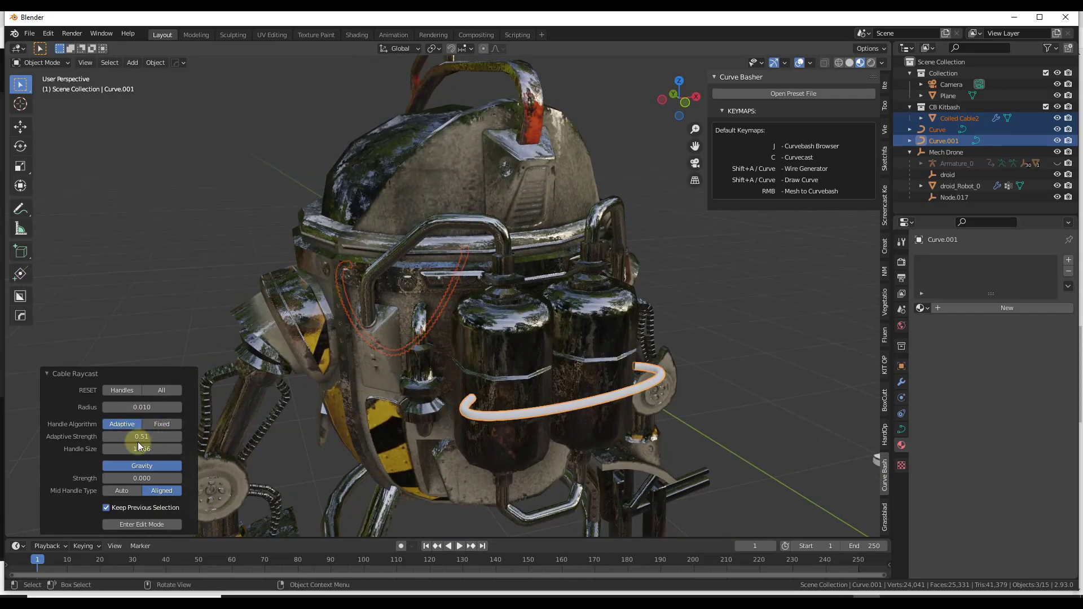
{"action": "left_click_drag", "start_coordinate": [159, 436], "coordinate": [117, 436]}
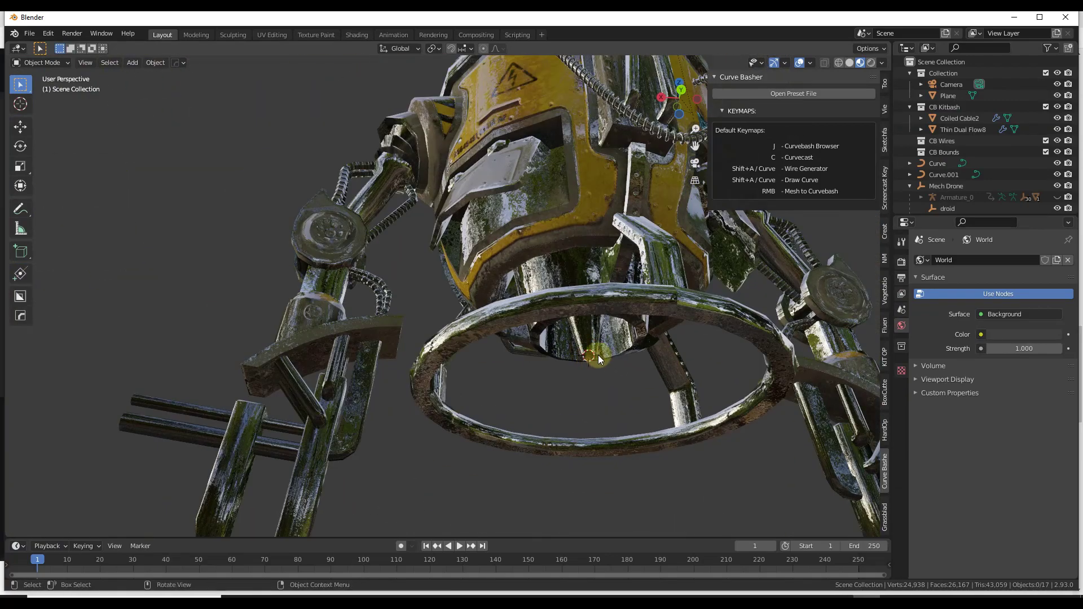
Step: Orbit beneath the droid's lower ring and add a cube below it as a wire anchor
{"action": "left_click_drag", "start_coordinate": [601, 360], "coordinate": [584, 386]}
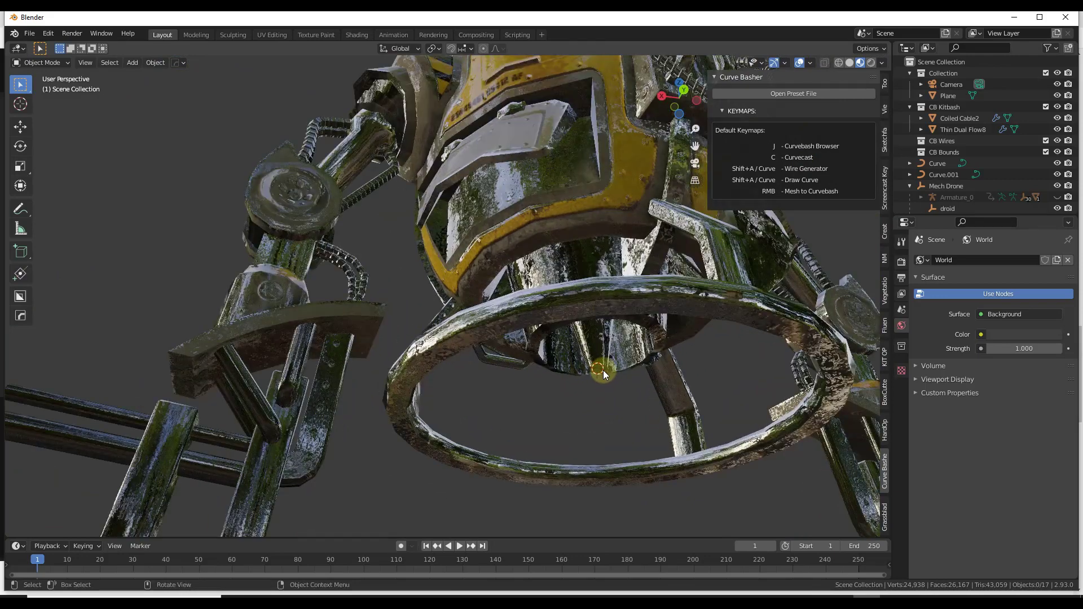
{"action": "left_click_drag", "start_coordinate": [601, 373], "coordinate": [595, 370]}
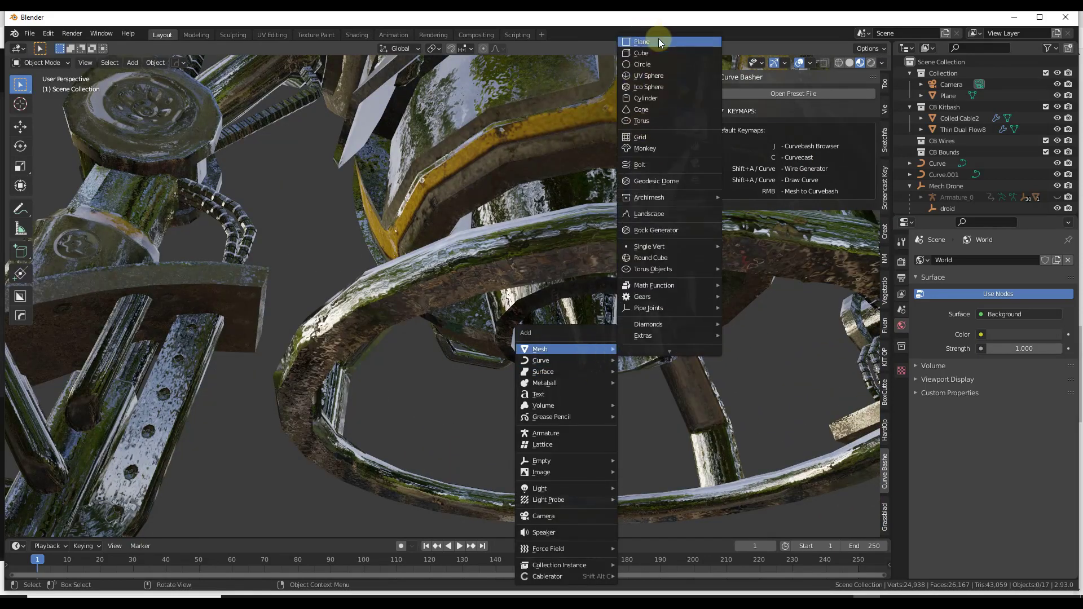
{"action": "left_click", "coordinate": [640, 53]}
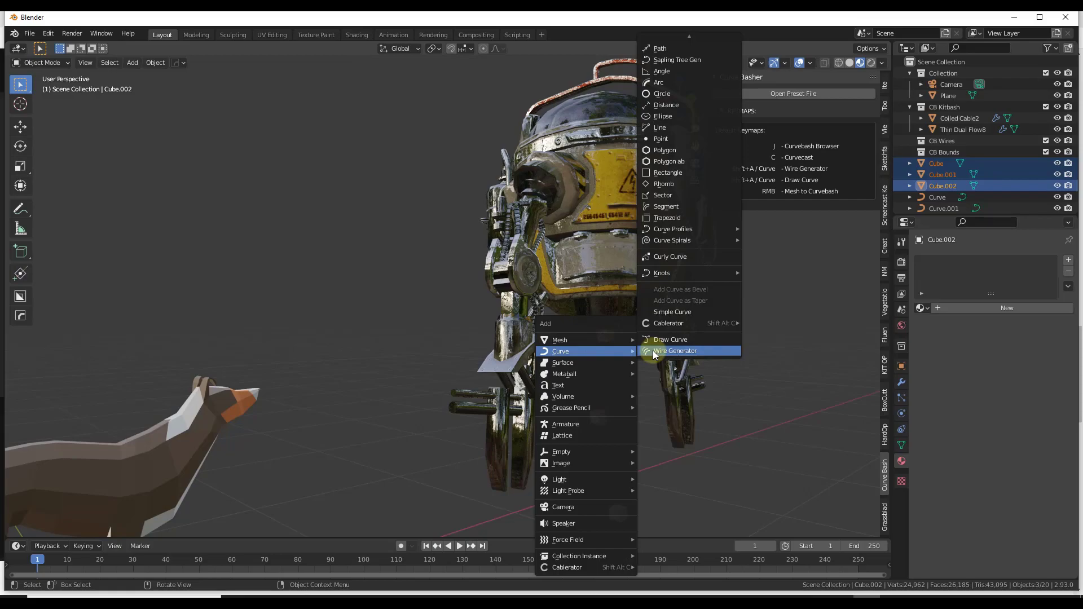
Step: Generate a Wire Generator bundle between the cubes and drag its lower end into place
{"action": "left_click", "coordinate": [675, 350]}
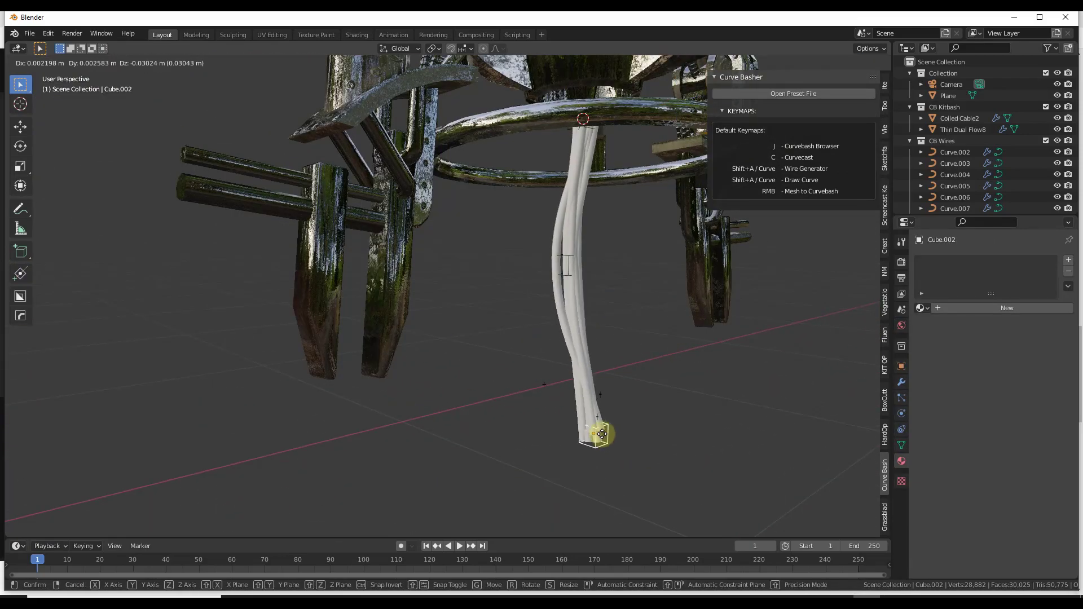
{"action": "left_click_drag", "start_coordinate": [601, 433], "coordinate": [558, 408]}
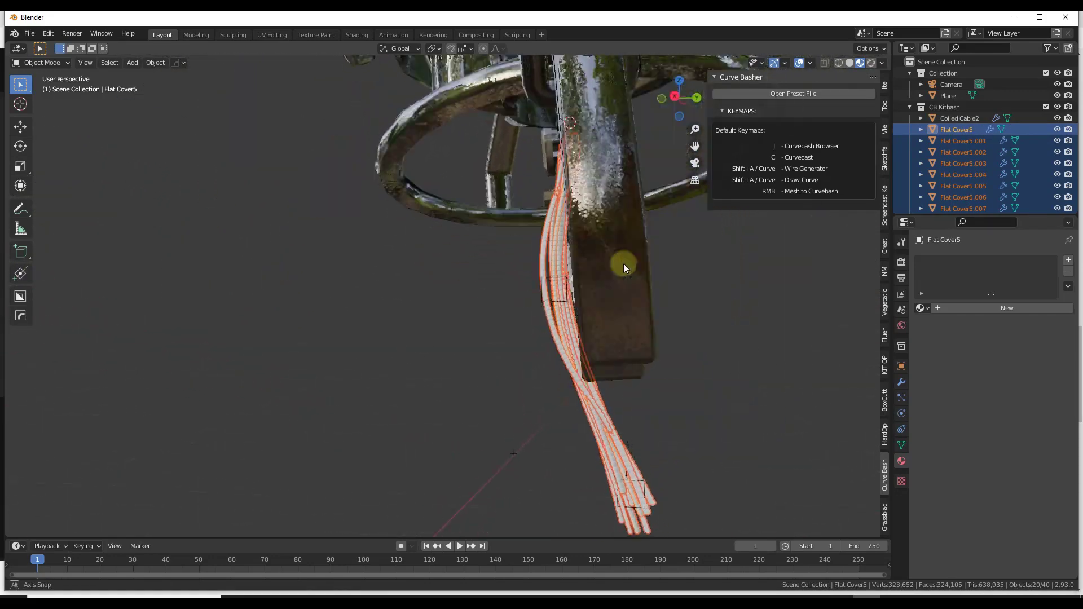
{"action": "left_click_drag", "start_coordinate": [624, 268], "coordinate": [695, 333]}
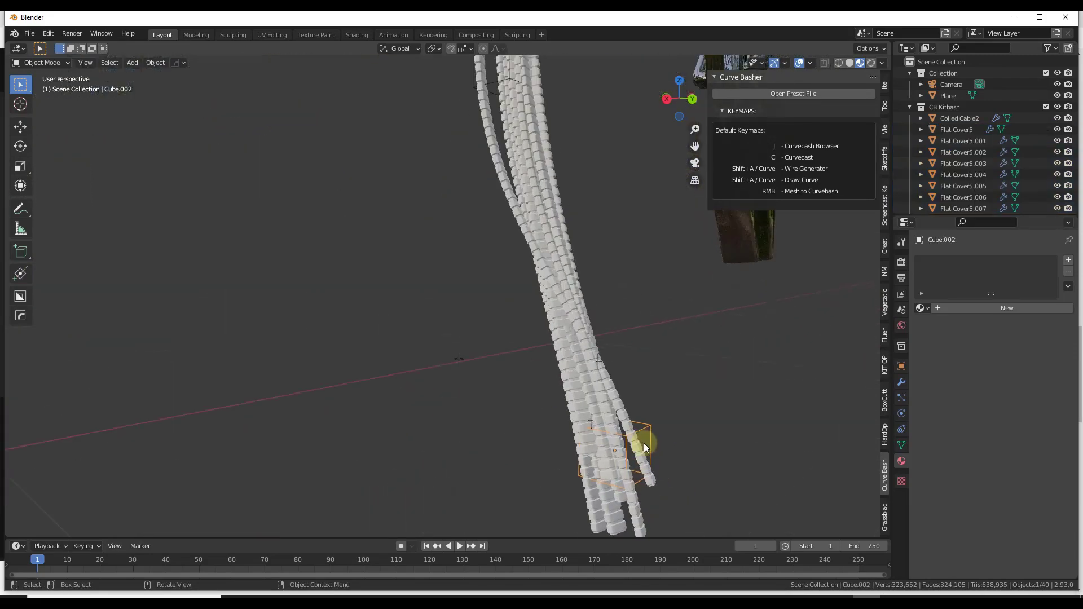
Step: Move the end cube with G Y so the bundle's loose end settles directly below the ring
{"action": "key", "text": "g"}
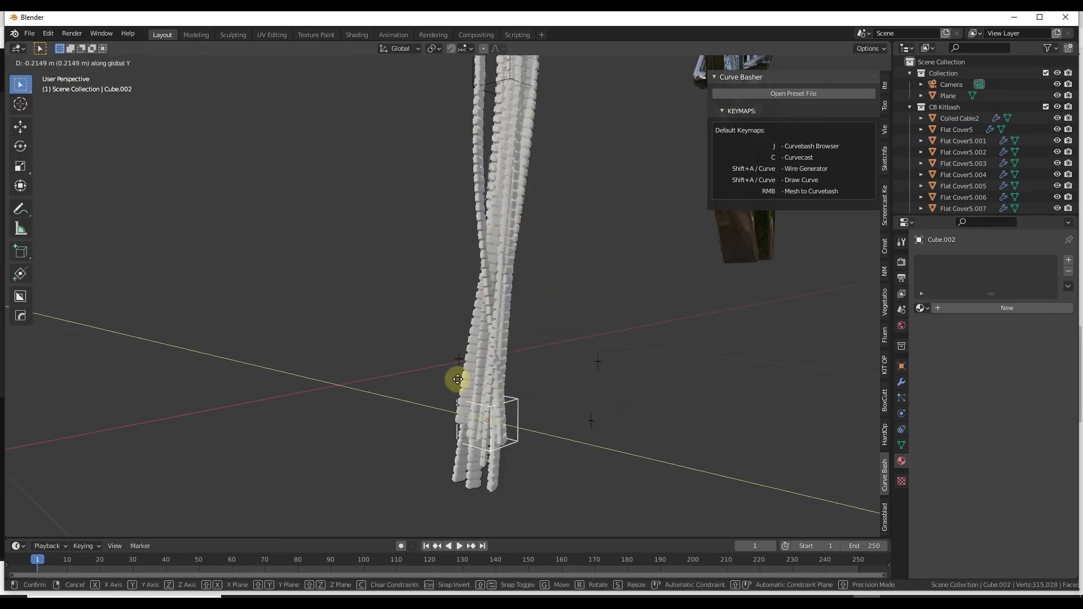
{"action": "left_click_drag", "start_coordinate": [456, 379], "coordinate": [416, 382]}
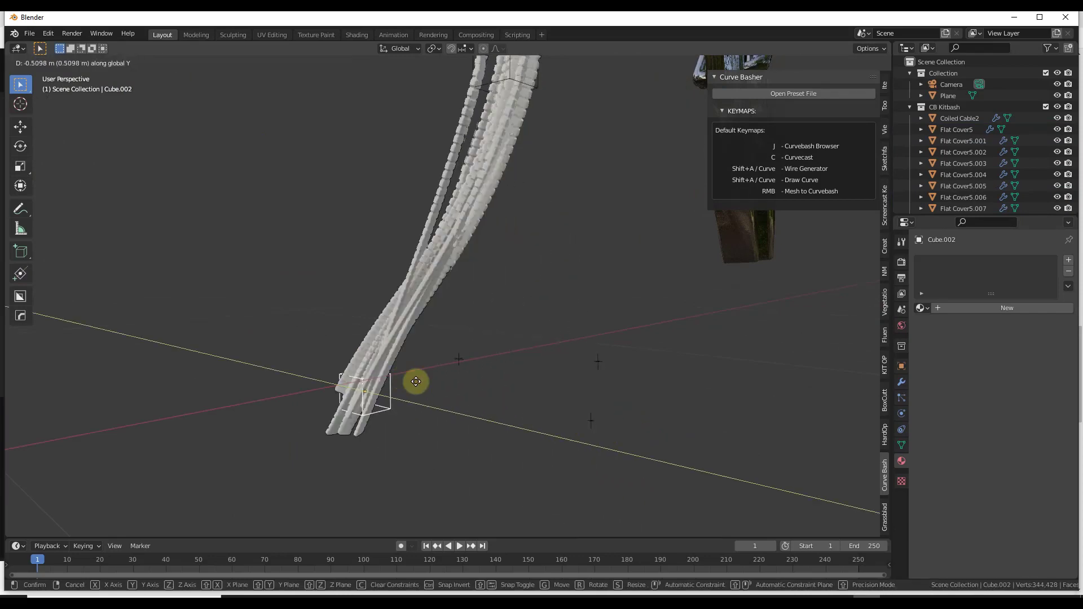
{"action": "left_click_drag", "start_coordinate": [416, 381], "coordinate": [582, 427]}
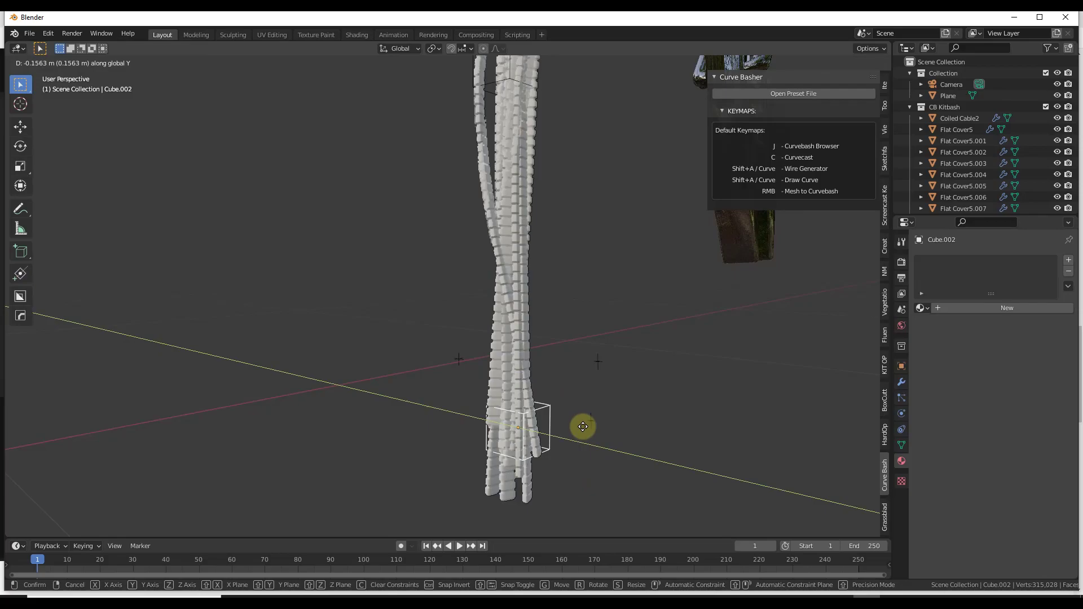